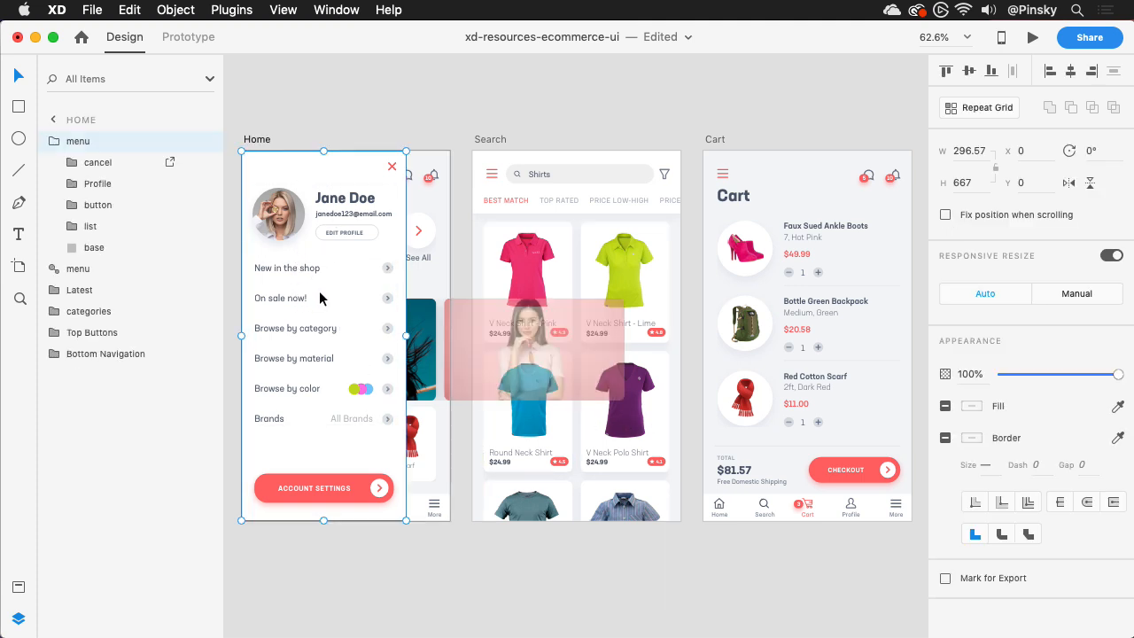
{"action": "mouse_move", "coordinate": [381, 452]}
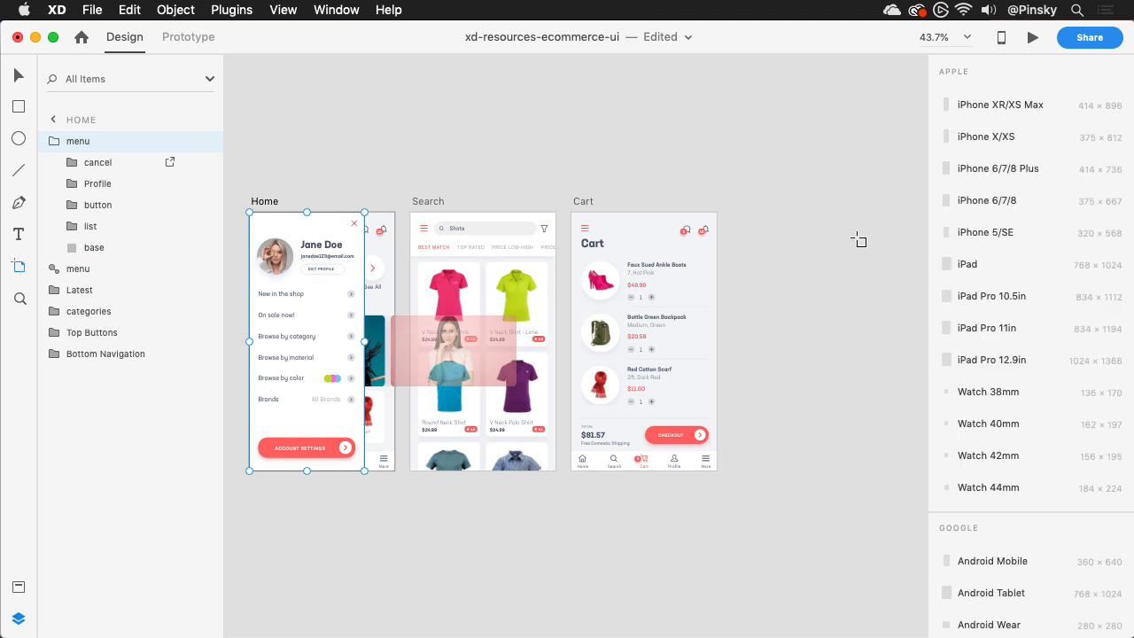
Step: Create an iPhone 6/7/8 artboard and move the menu group from Home into it
{"action": "left_click", "coordinate": [985, 199]}
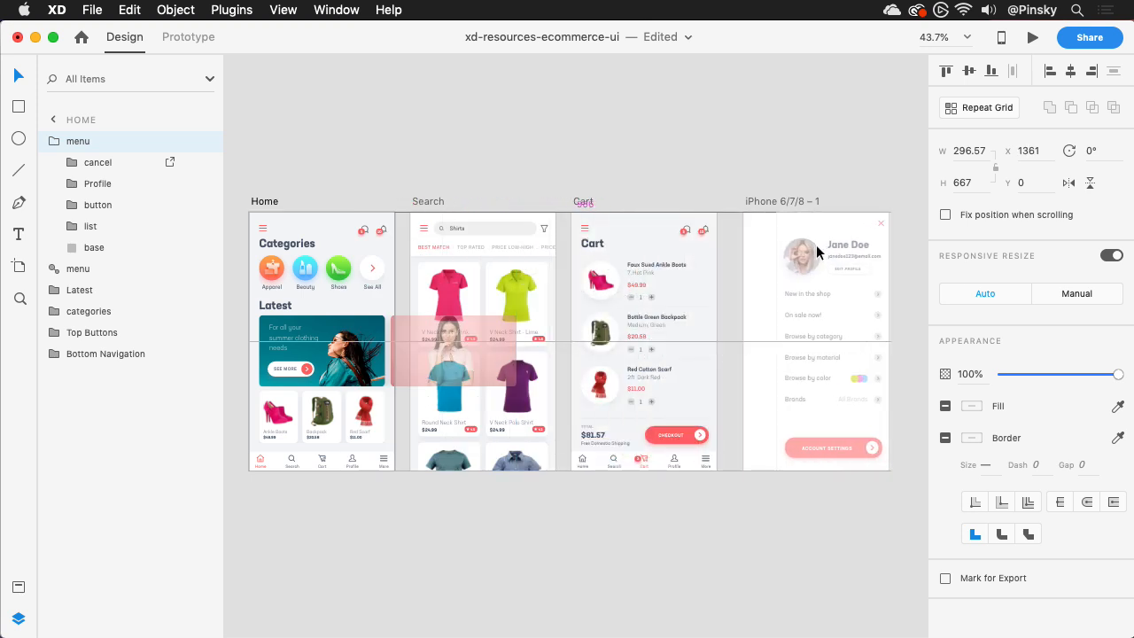
{"action": "left_click", "coordinate": [813, 340]}
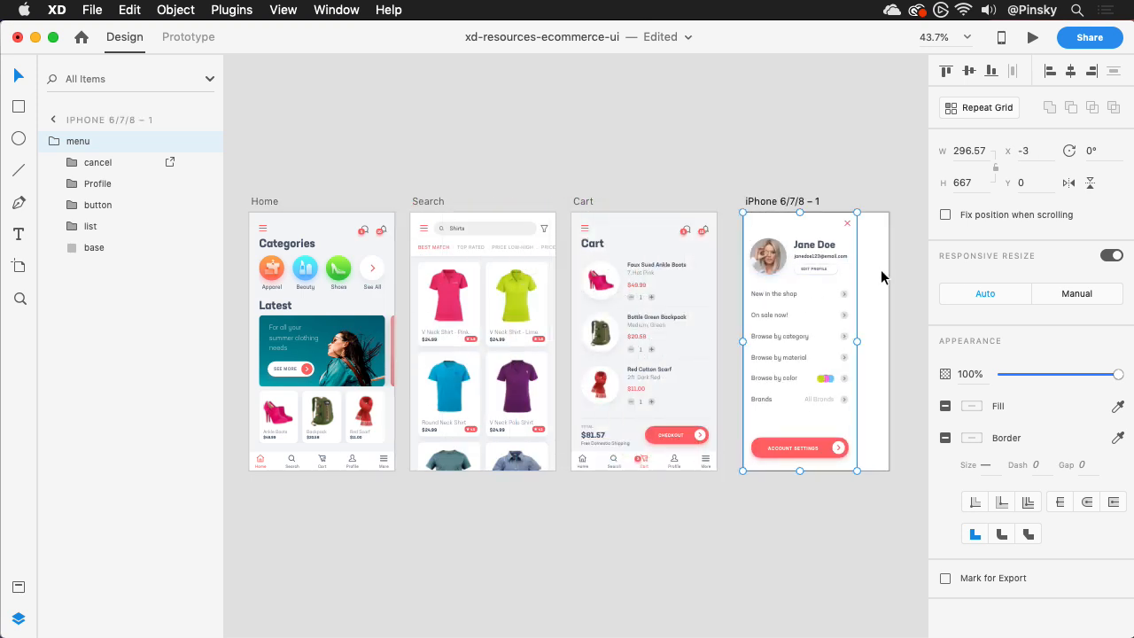
{"action": "left_click", "coordinate": [782, 202]}
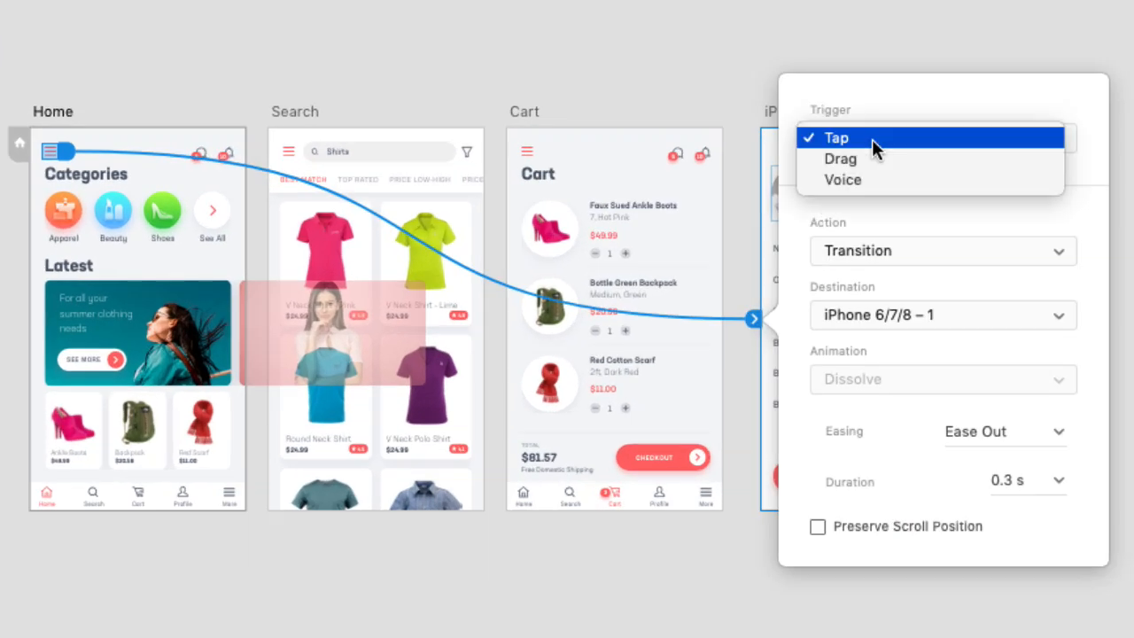
Step: Link Home's hamburger icon to iPhone 6/7/8 – 1 with Tap trigger and Overlay action
{"action": "left_click", "coordinate": [943, 252]}
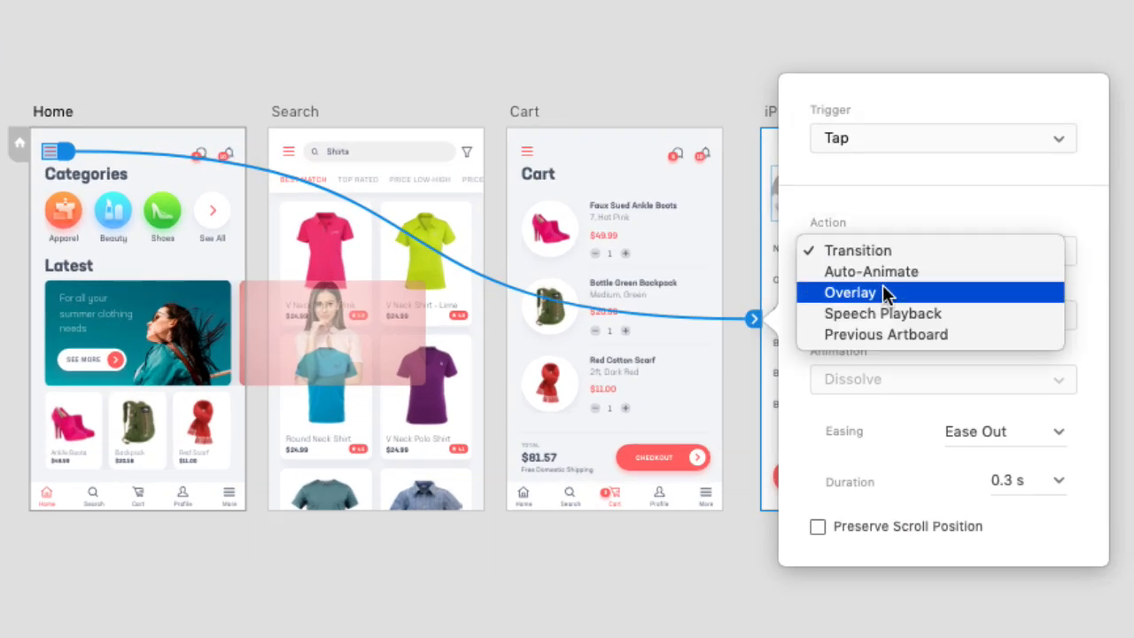
{"action": "left_click", "coordinate": [849, 292]}
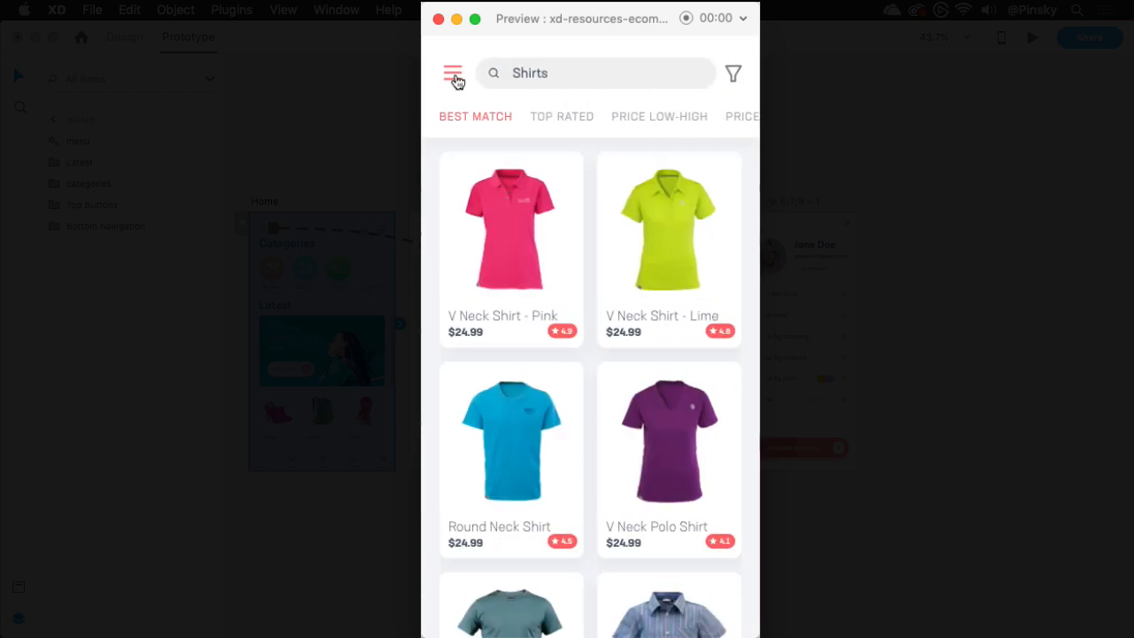
Step: In Desktop Preview, tap the hamburger icon on Search and Cart to show the Jane Doe menu overlay
{"action": "left_click", "coordinate": [454, 74]}
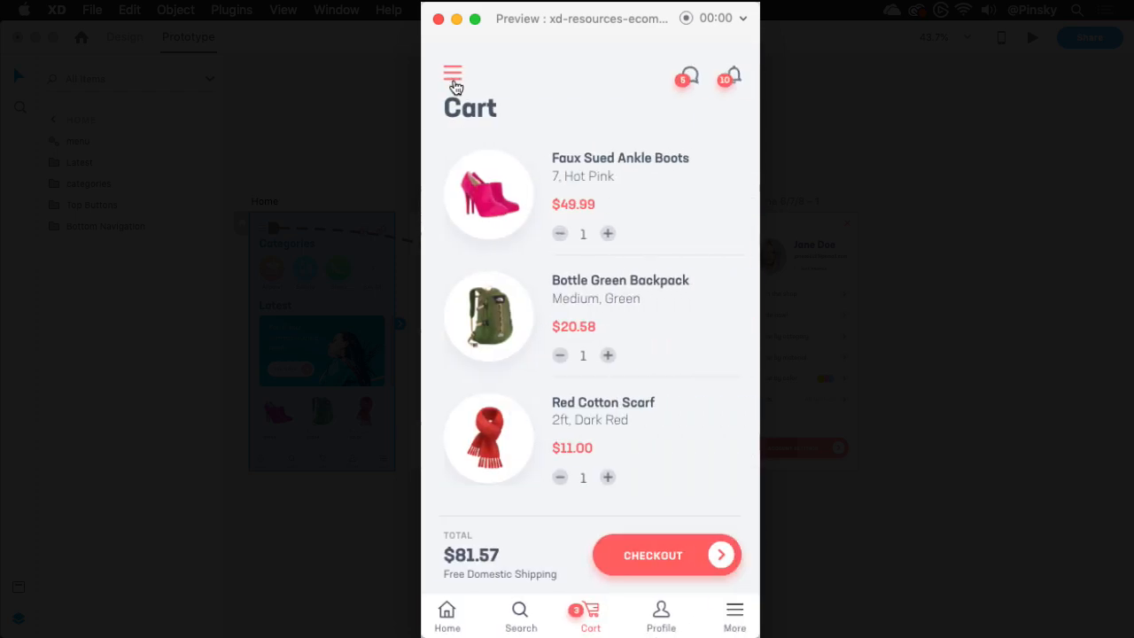
{"action": "left_click", "coordinate": [454, 75]}
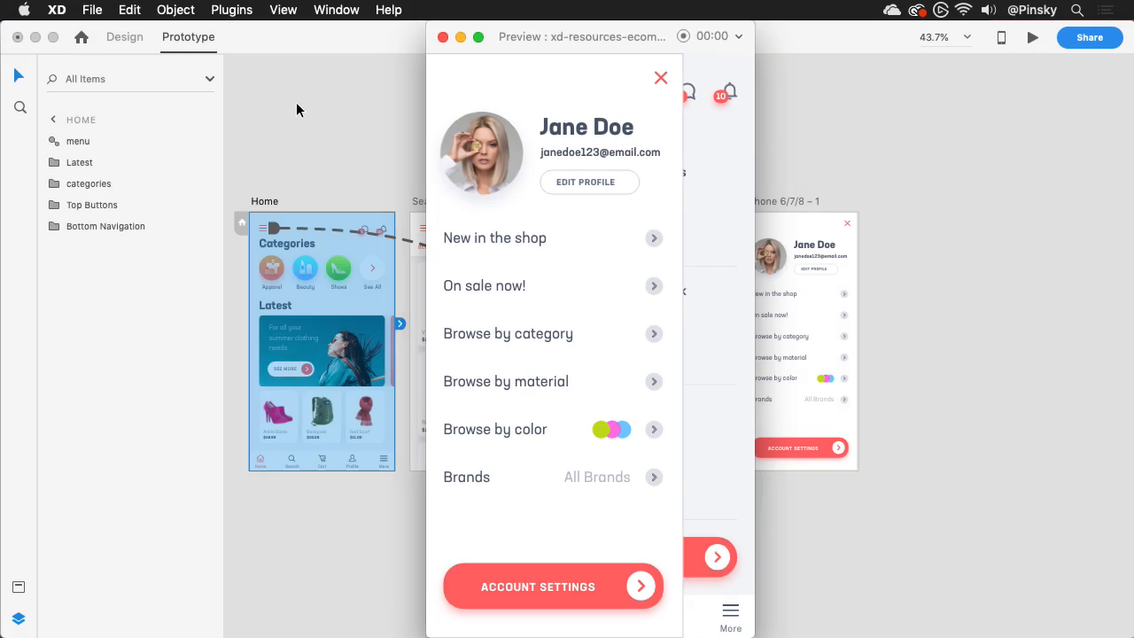